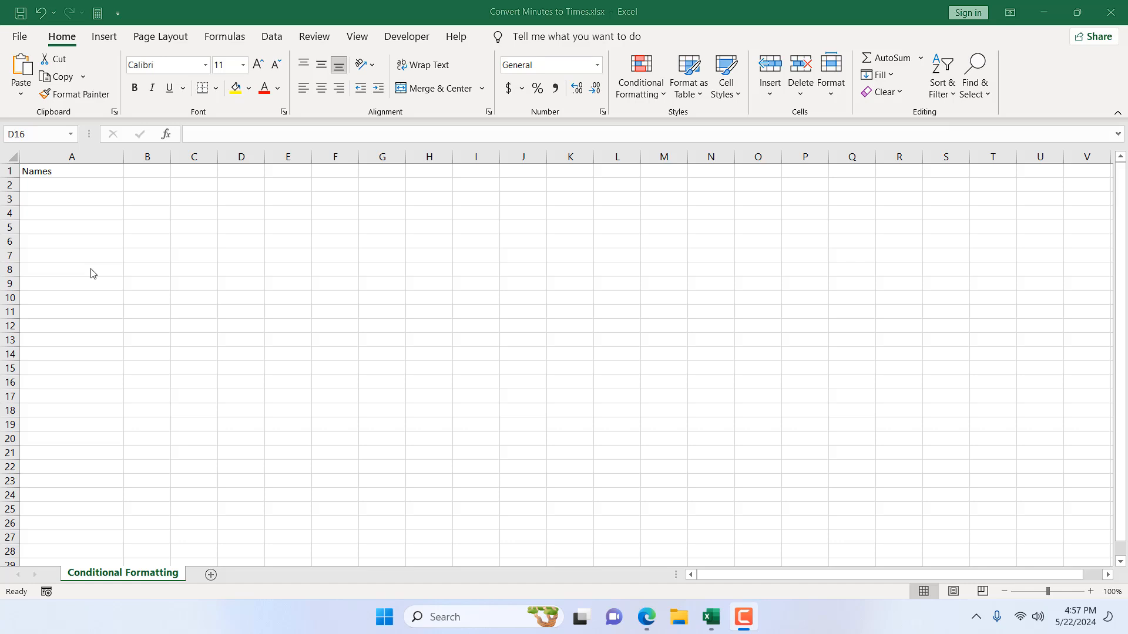
{"action": "mouse_move", "coordinate": [63, 204]}
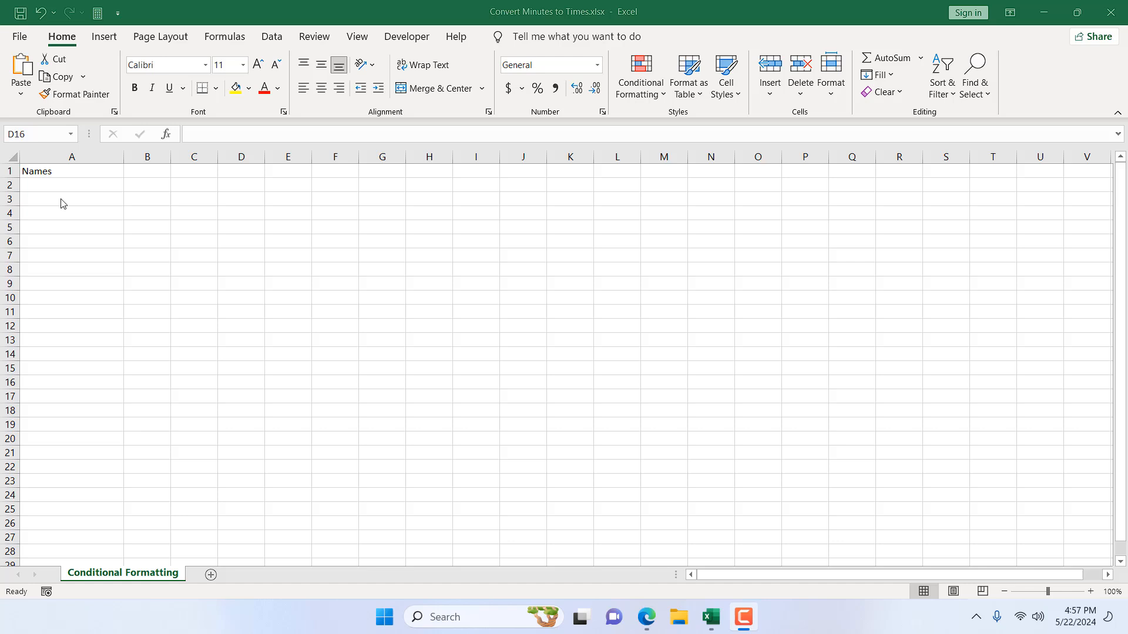
Enter 'james' and 3434 under the Names header in column A
{"action": "left_click", "coordinate": [240, 382]}
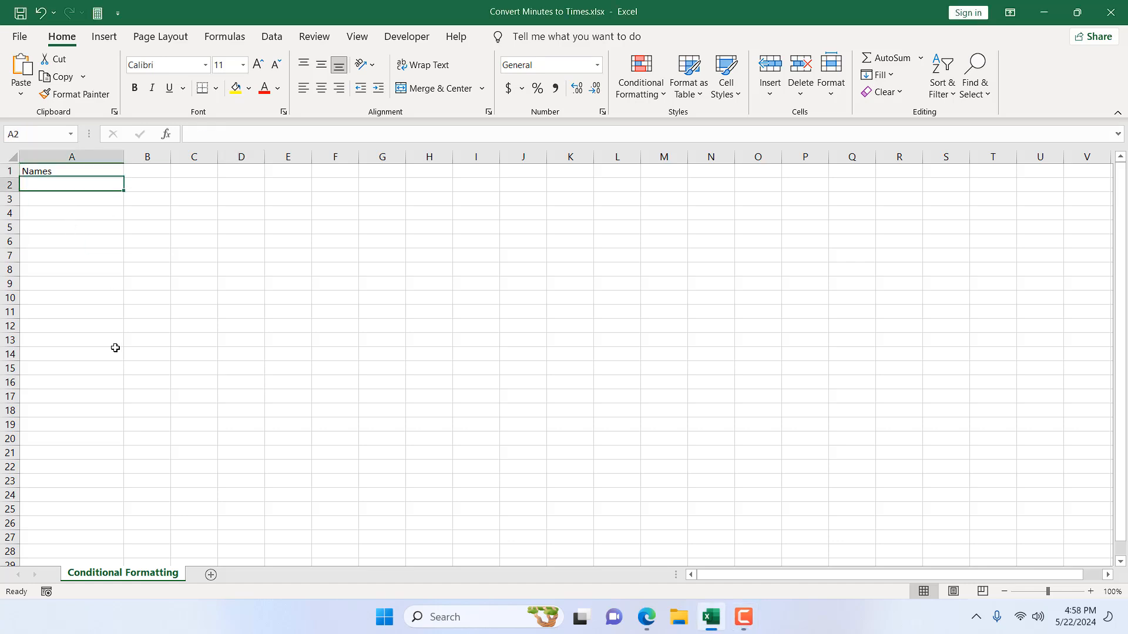
{"action": "type", "text": "j"}
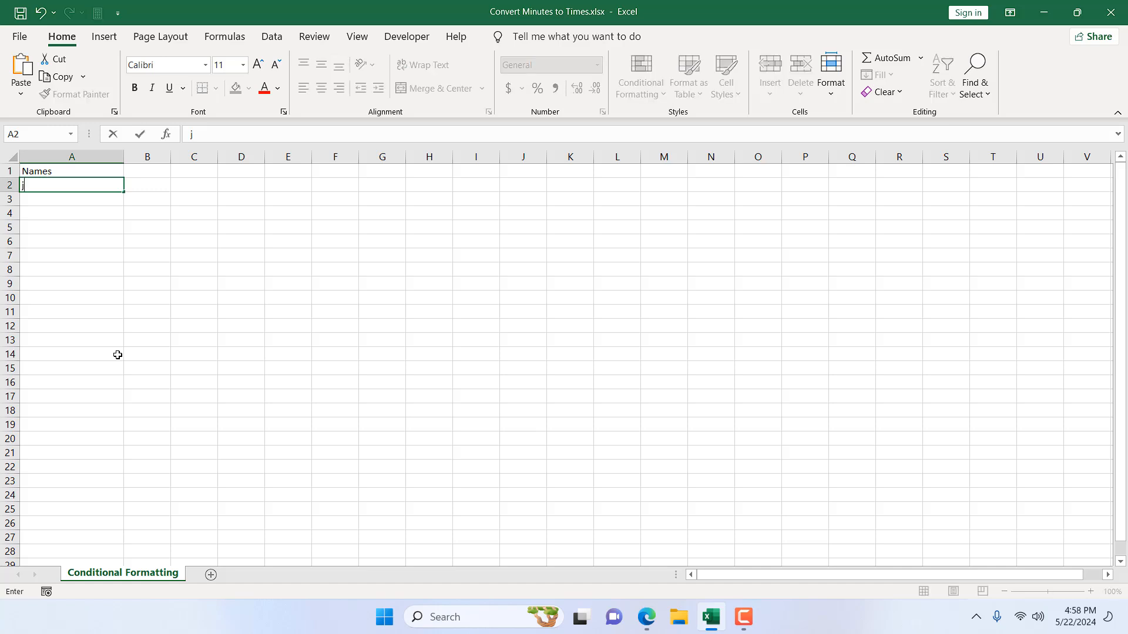
{"action": "type", "text": "ames"}
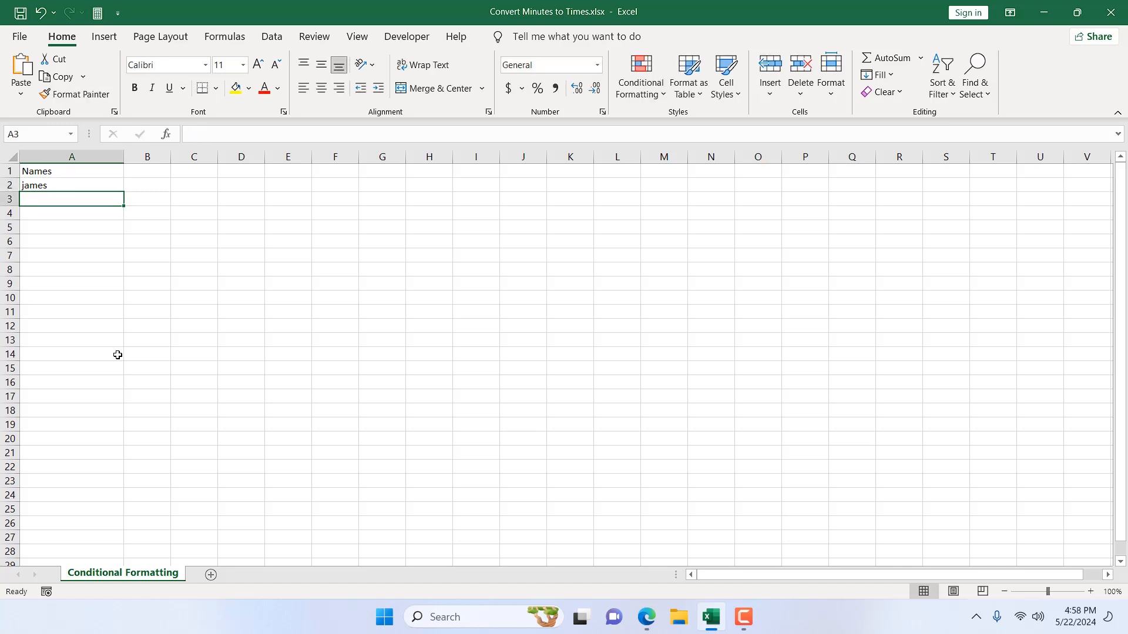
{"action": "type", "text": "3434"}
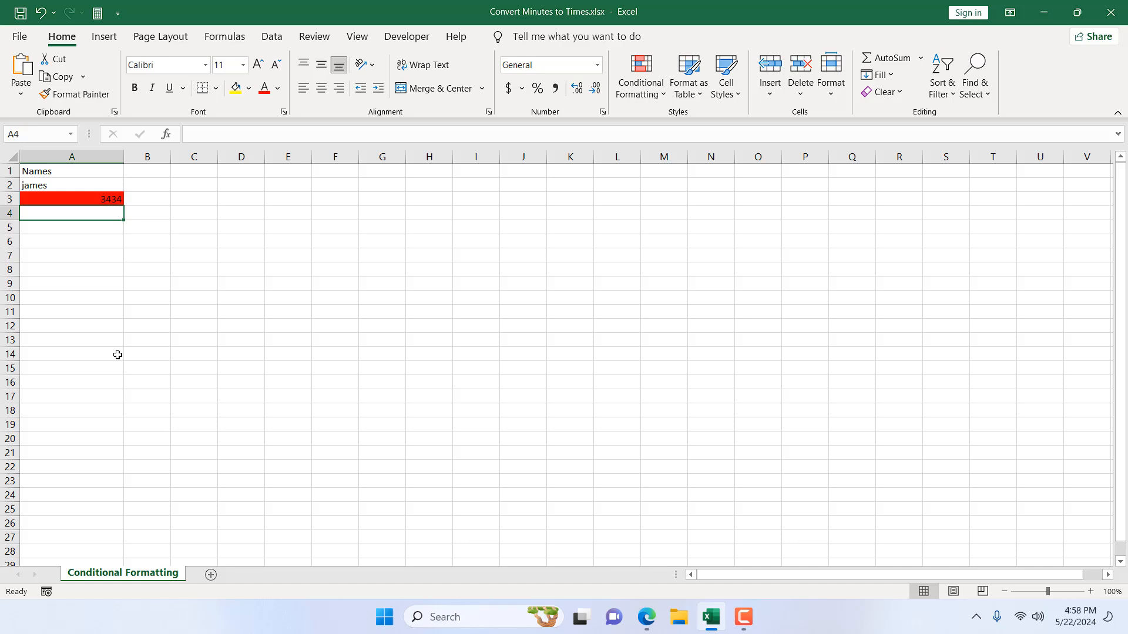
Select column A and review its ISNUMBER red-highlight conditional formatting rule
{"action": "left_click", "coordinate": [71, 156]}
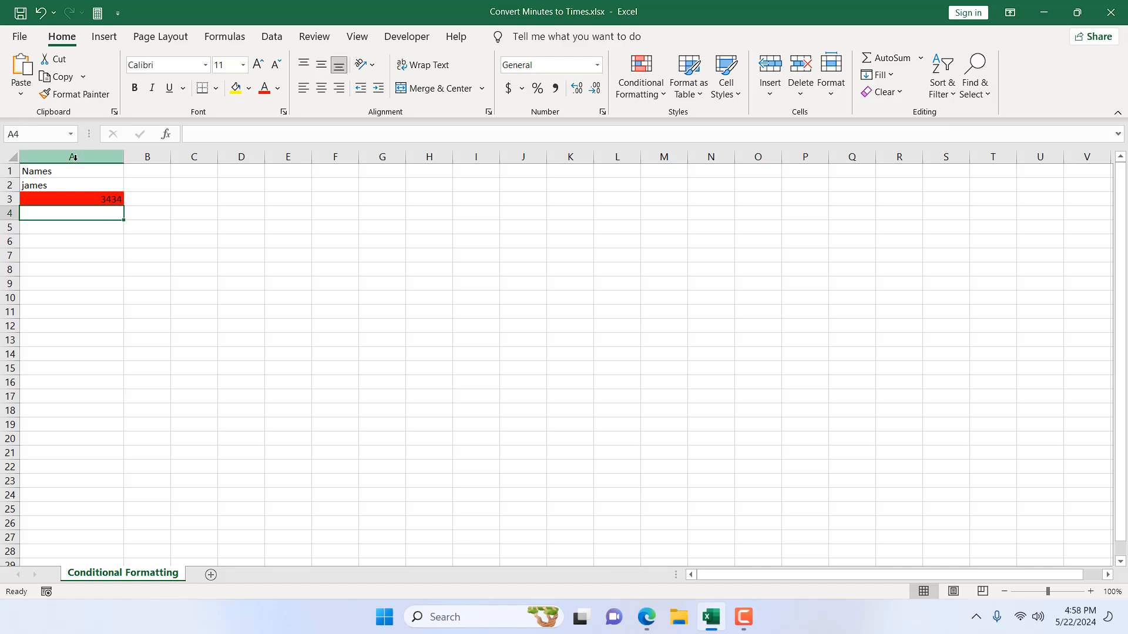
{"action": "left_click", "coordinate": [71, 157]}
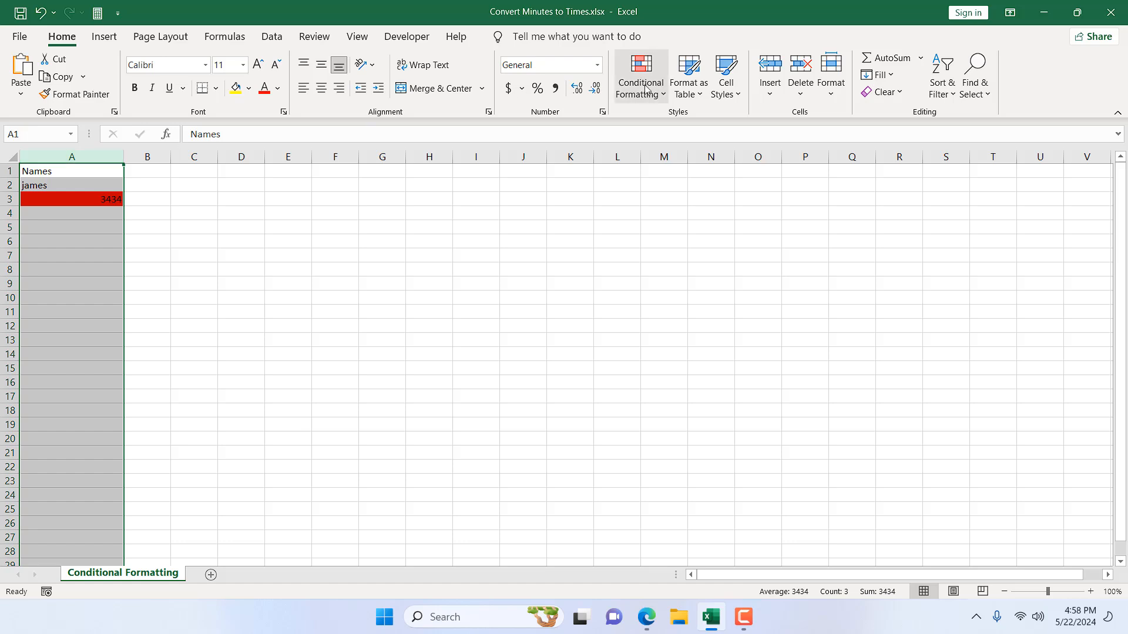
{"action": "left_click", "coordinate": [639, 76]}
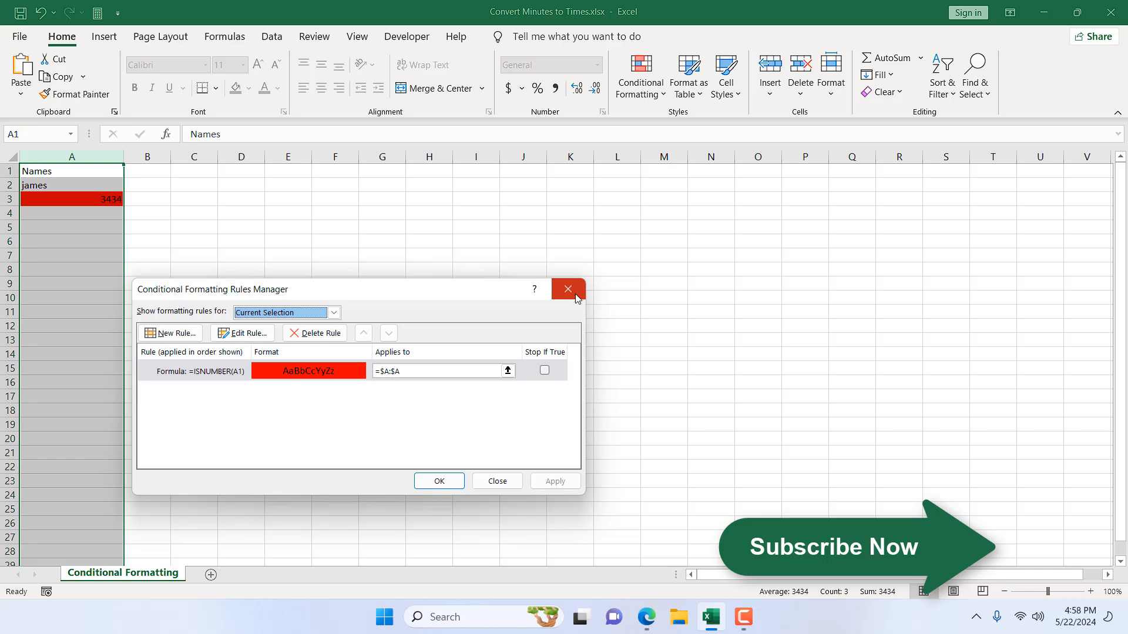
{"action": "left_click", "coordinate": [568, 289]}
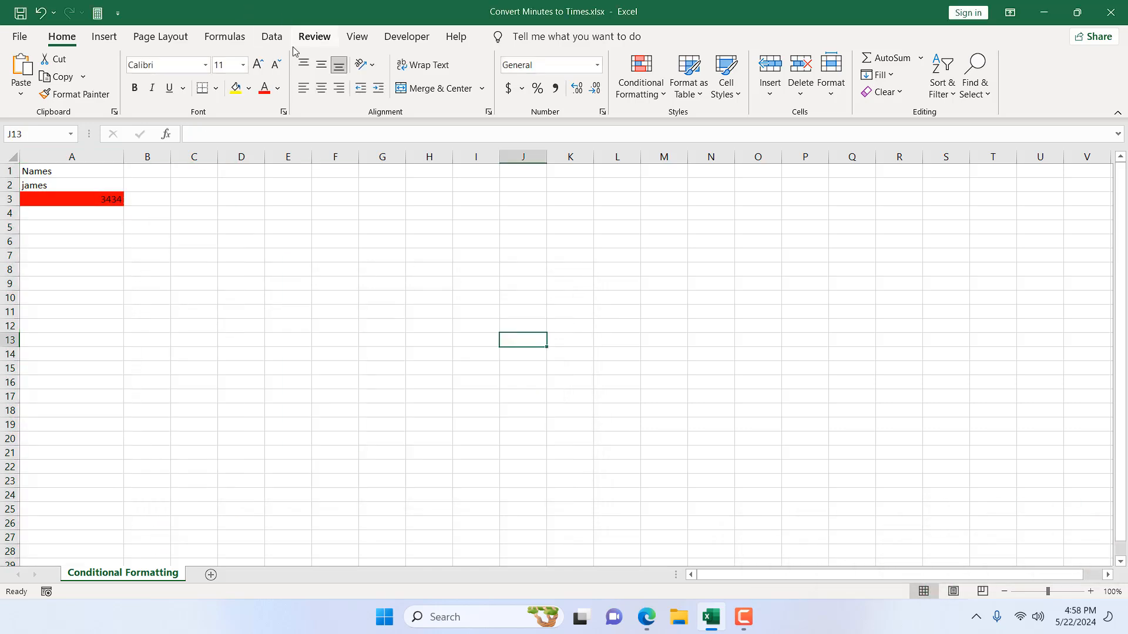
Protect the Conditional Formatting sheet with default settings and select column A
{"action": "left_click", "coordinate": [314, 37]}
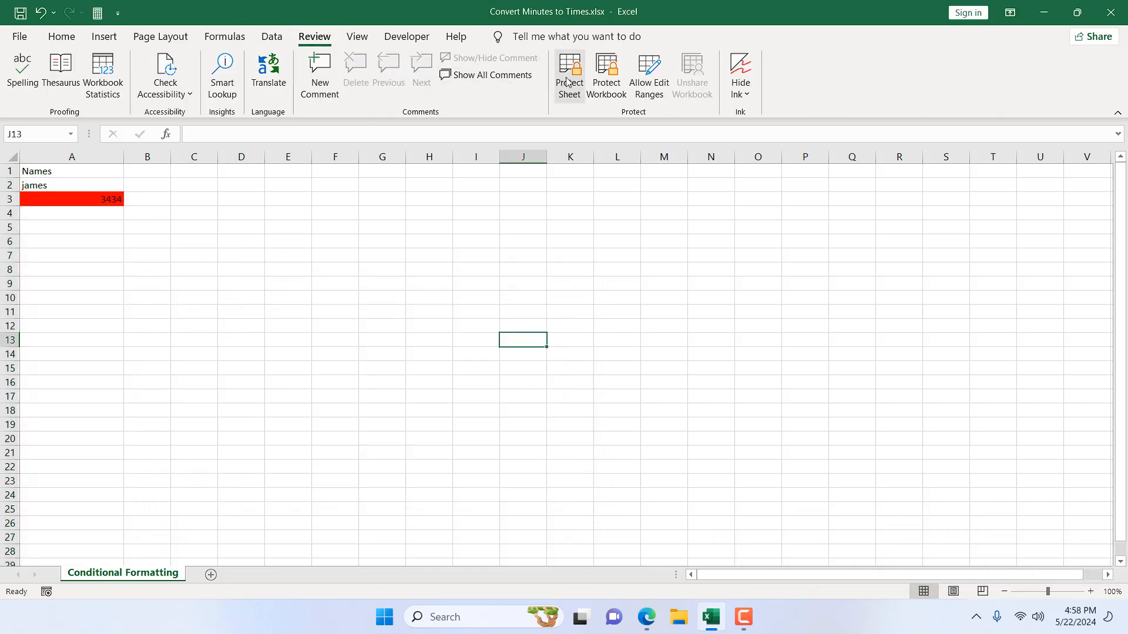
{"action": "left_click", "coordinate": [569, 74]}
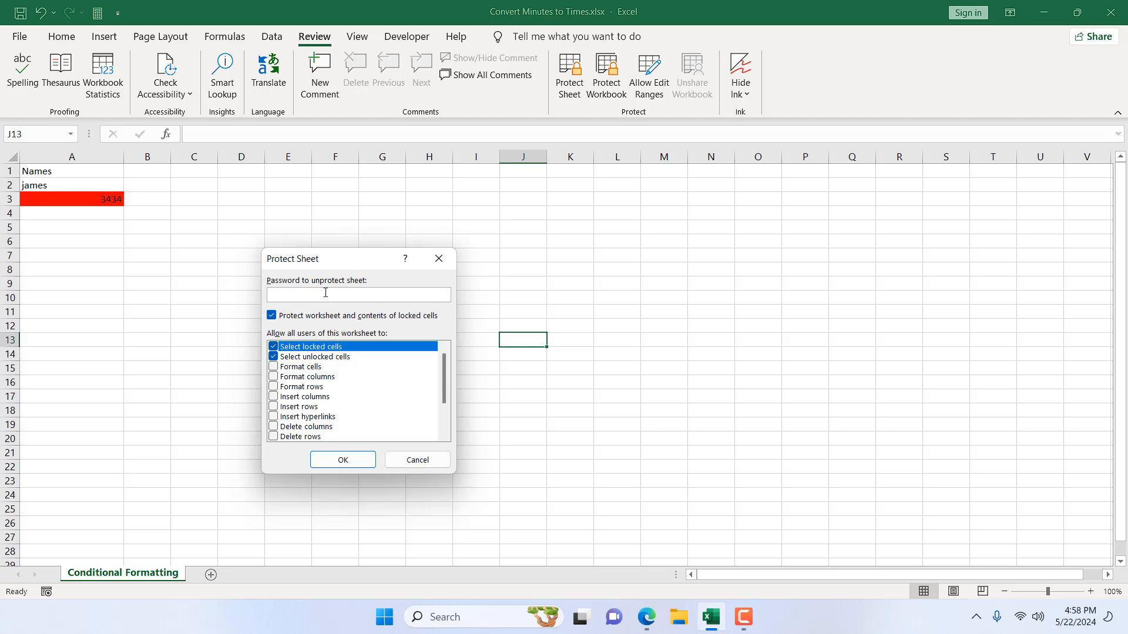
{"action": "left_click", "coordinate": [342, 460]}
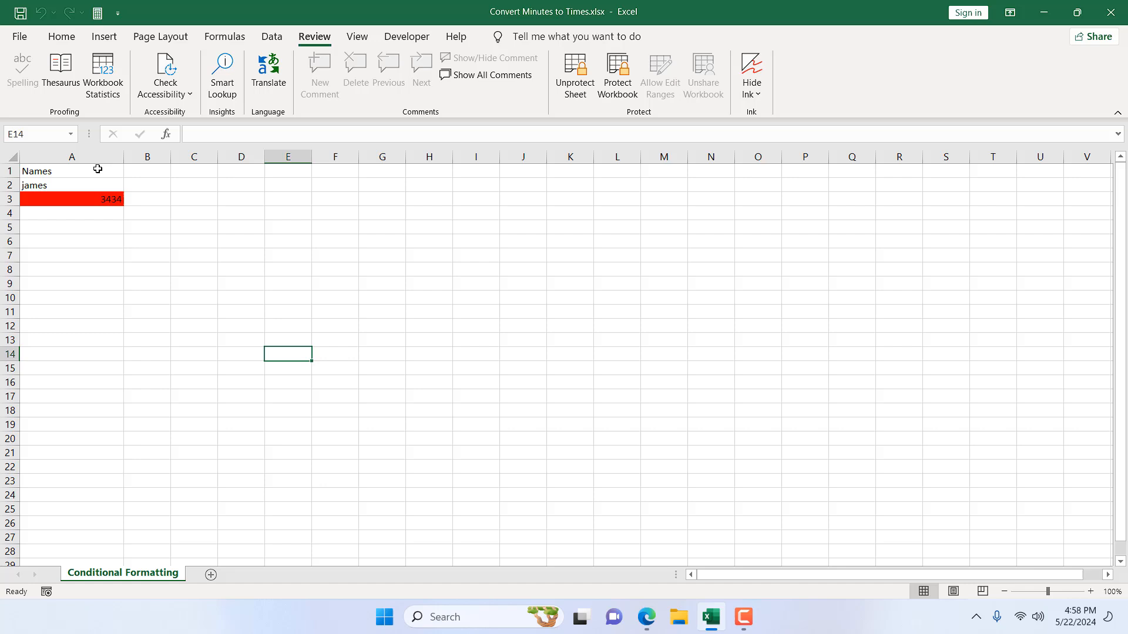
{"action": "left_click", "coordinate": [72, 156]}
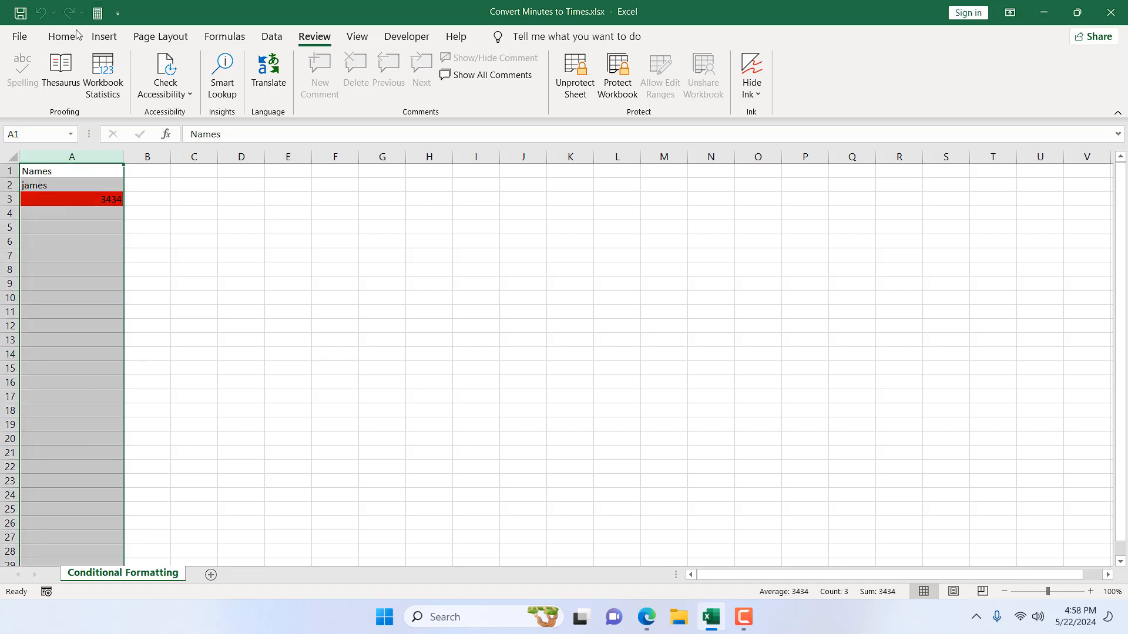
{"action": "left_click", "coordinate": [61, 37]}
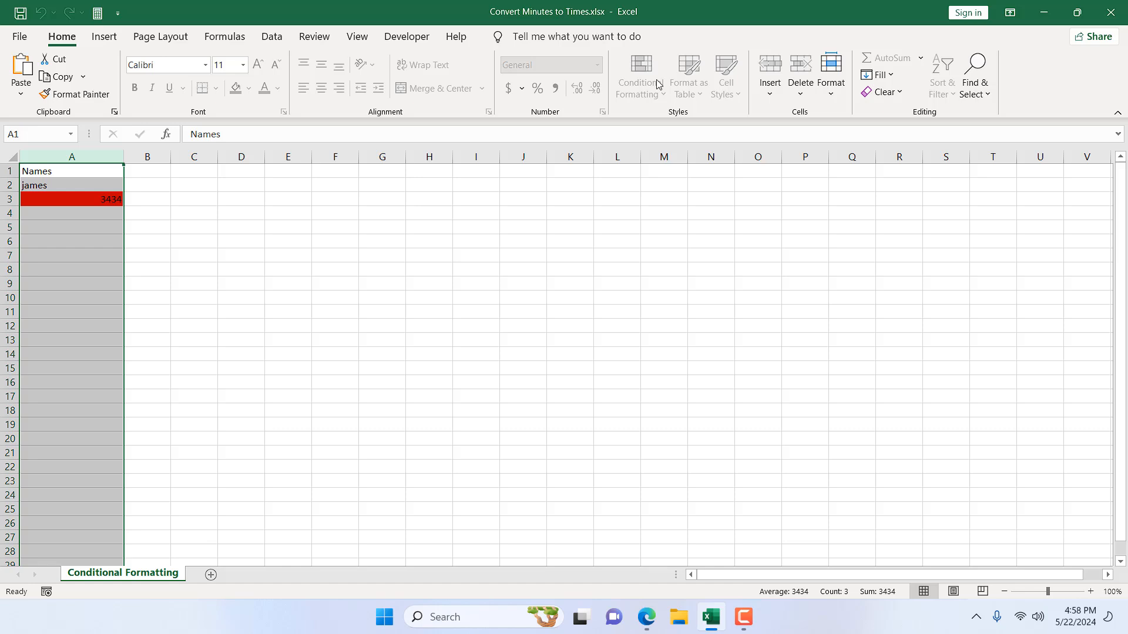
{"action": "mouse_move", "coordinate": [59, 171]}
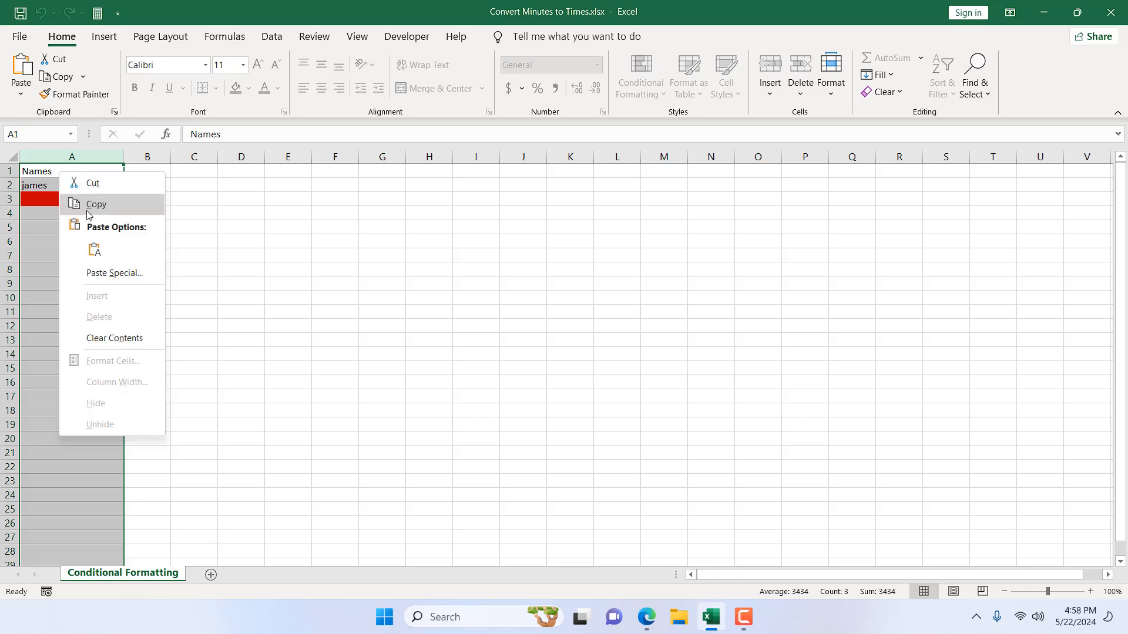
Copy column A into Sheet3 and confirm the ISNUMBER red rule carried over
{"action": "left_click", "coordinate": [95, 204]}
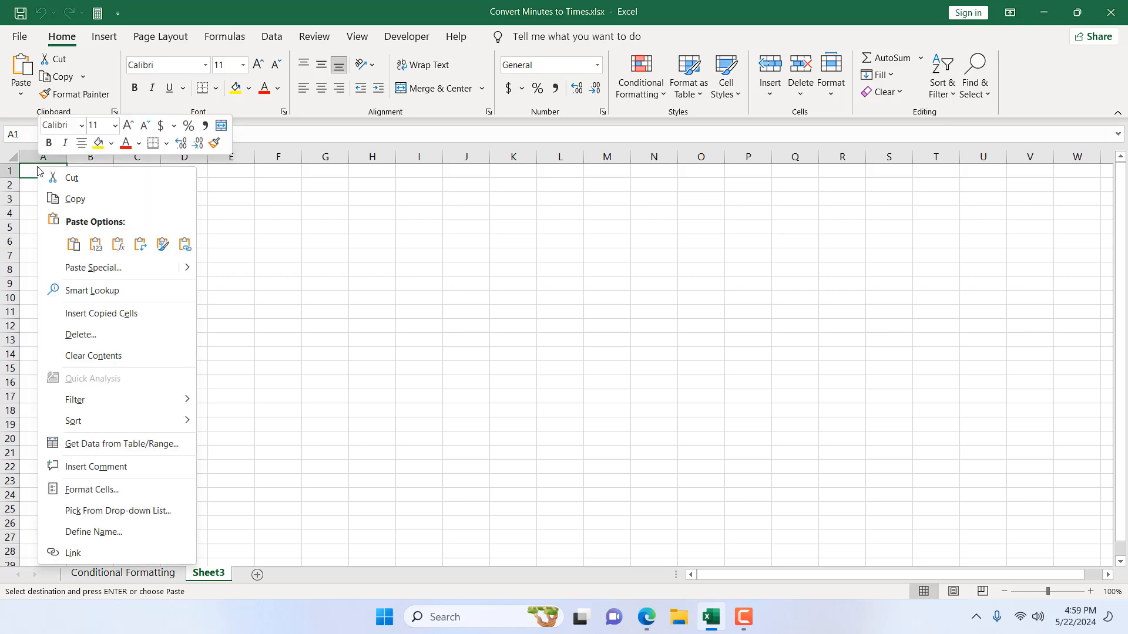
{"action": "left_click", "coordinate": [73, 244]}
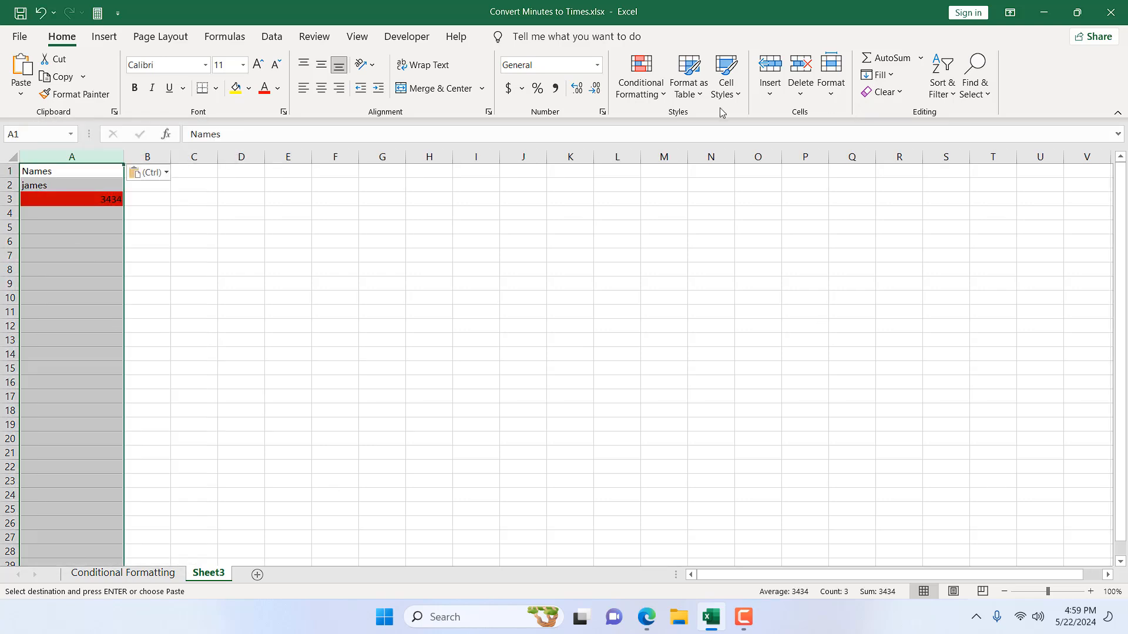
{"action": "mouse_move", "coordinate": [665, 182]}
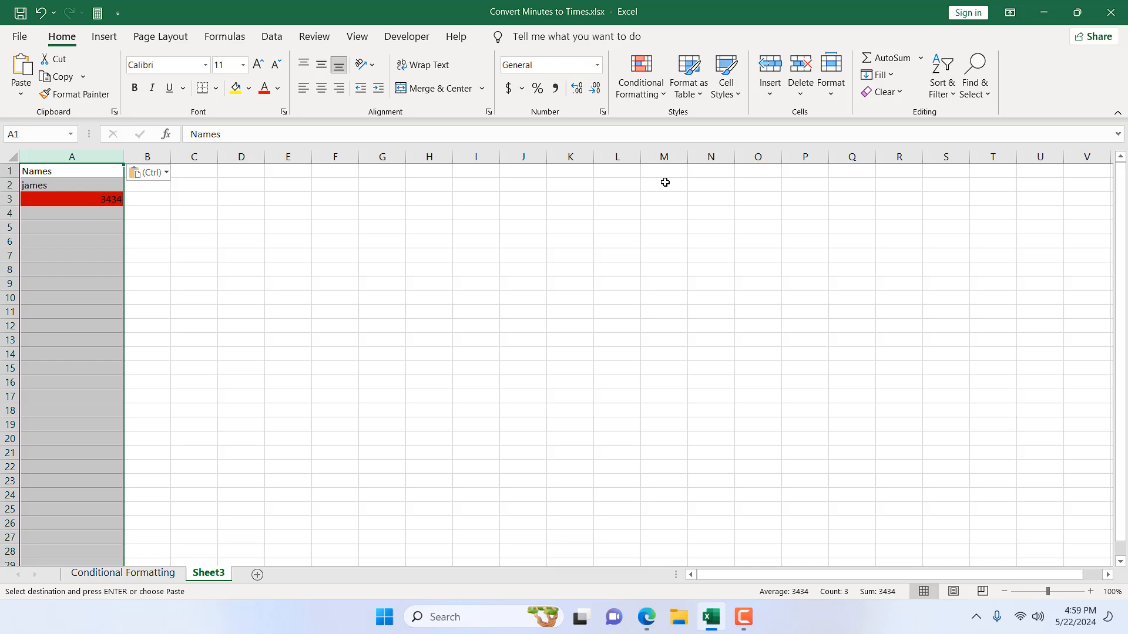
{"action": "left_click", "coordinate": [640, 76]}
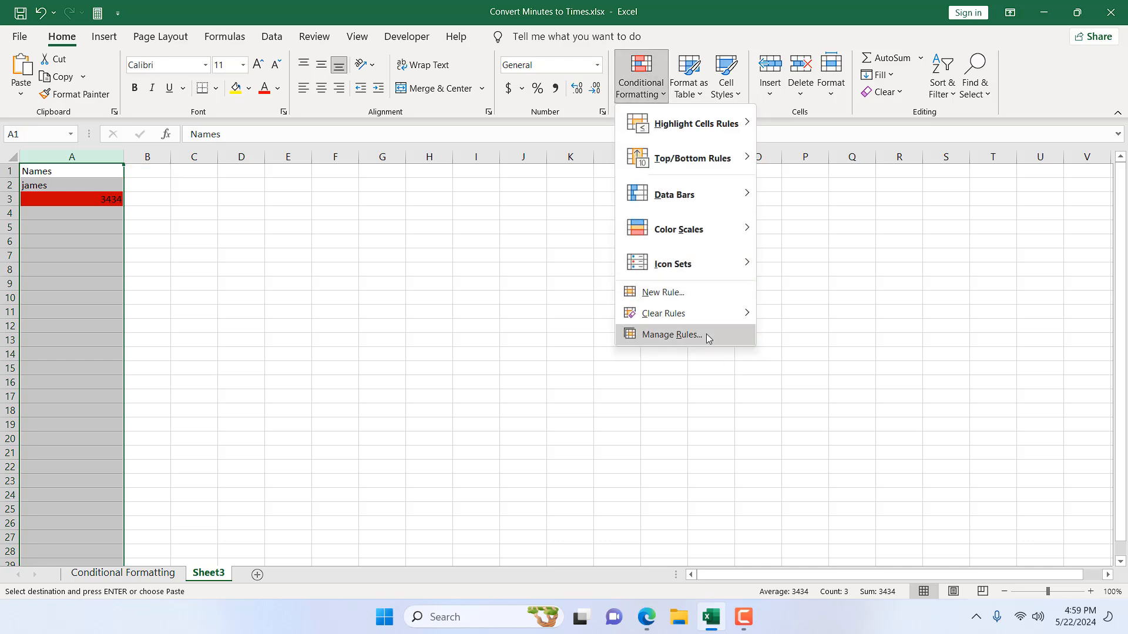
{"action": "left_click", "coordinate": [671, 334]}
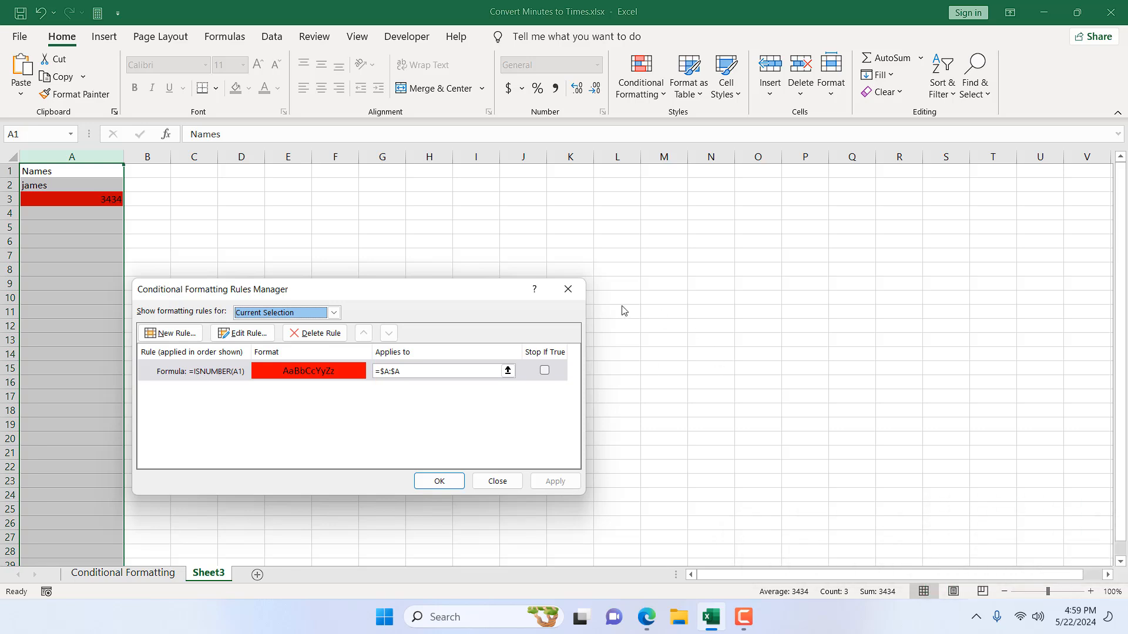
{"action": "left_click", "coordinate": [438, 481]}
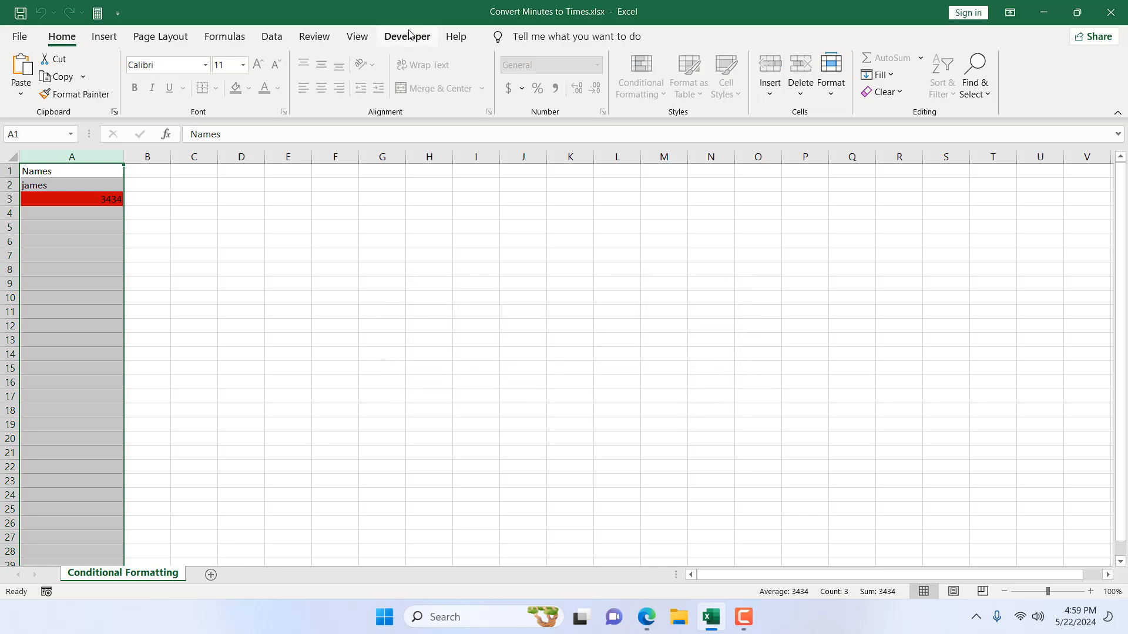
Open the VBA code module for Sheet1 (Conditional Formatting) and its Object list
{"action": "left_click", "coordinate": [406, 36]}
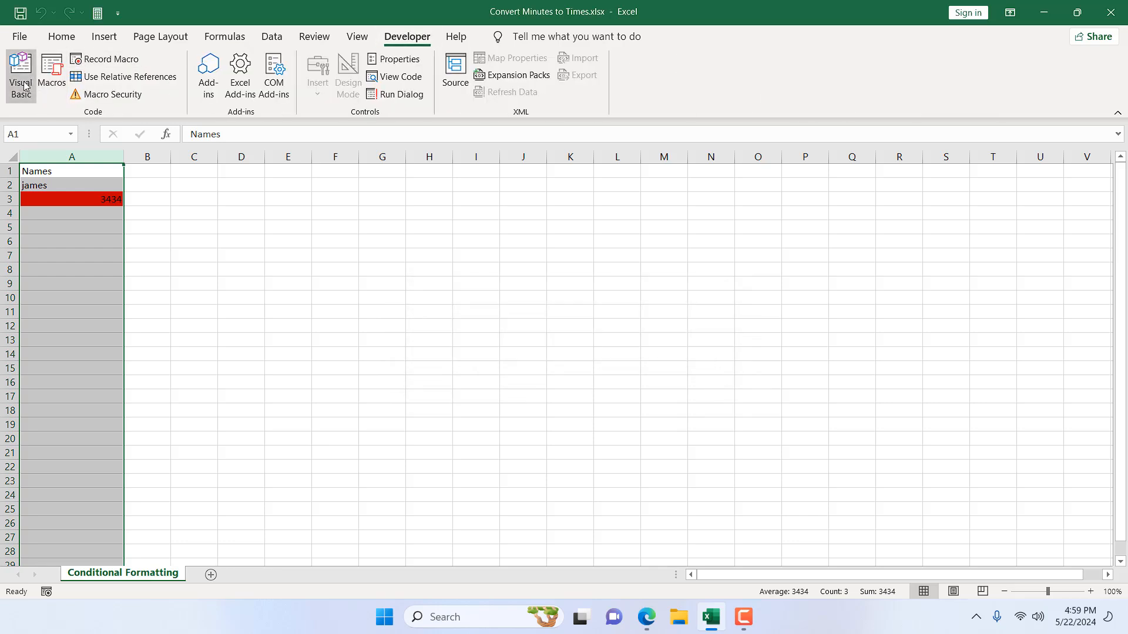
{"action": "left_click", "coordinate": [20, 76]}
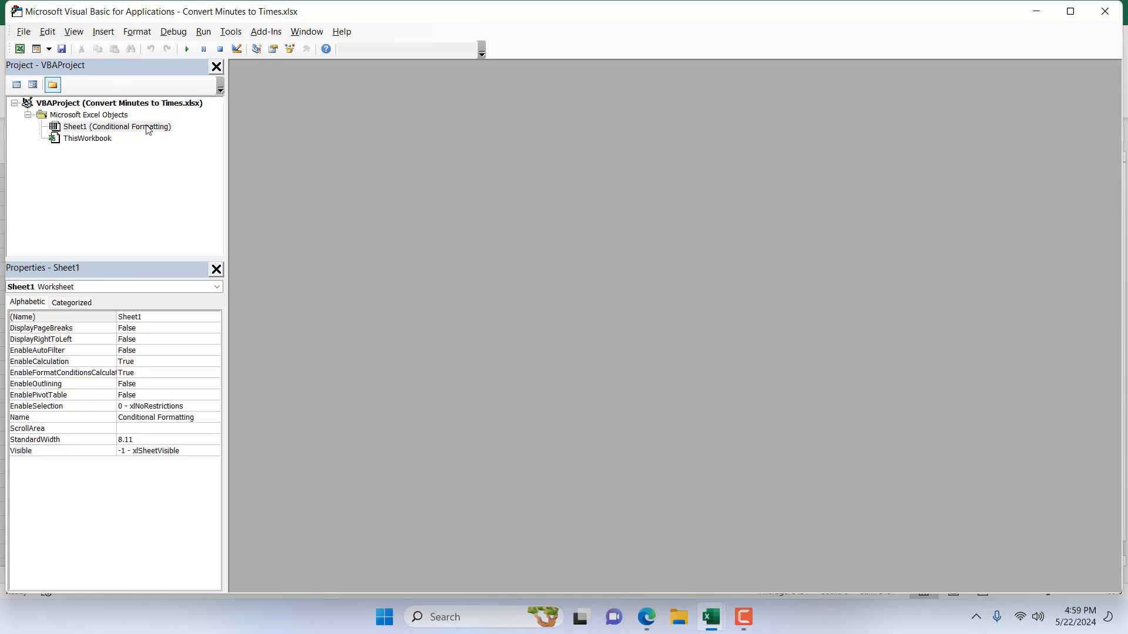
{"action": "double_click", "coordinate": [117, 126]}
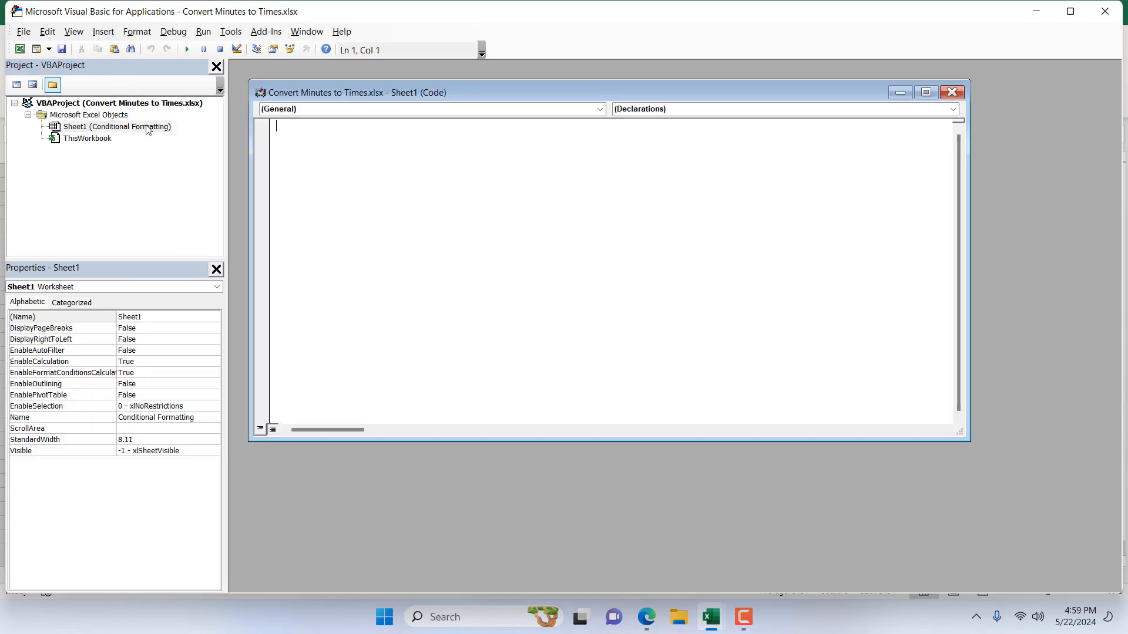
{"action": "left_click", "coordinate": [599, 108]}
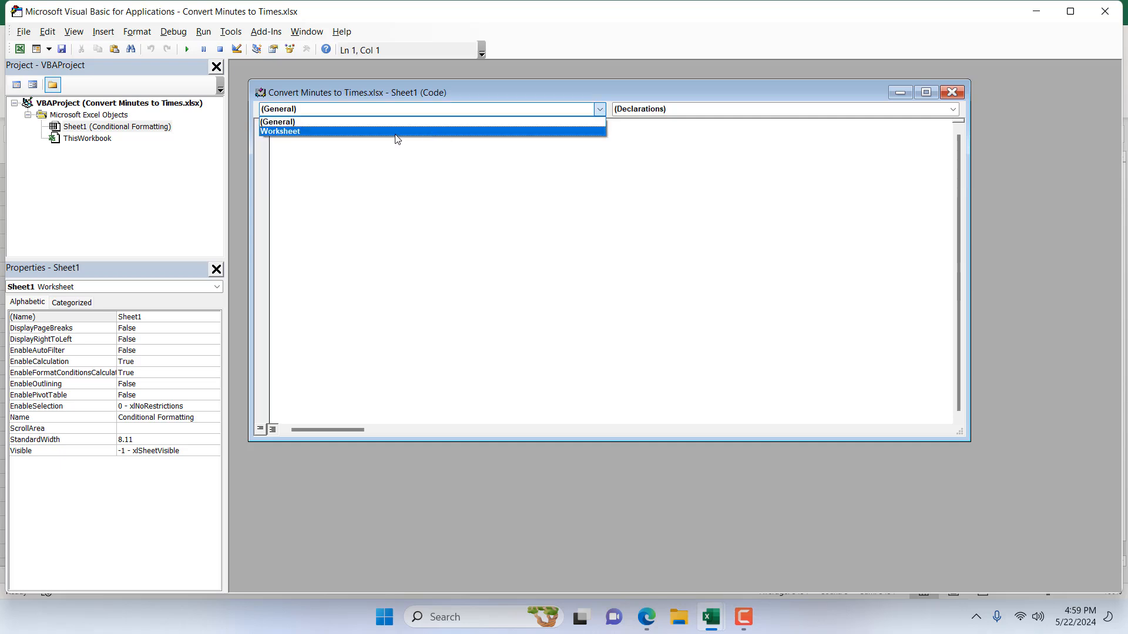
Create a Worksheet_Deactivate event procedure in the sheet's code module
{"action": "left_click", "coordinate": [280, 131]}
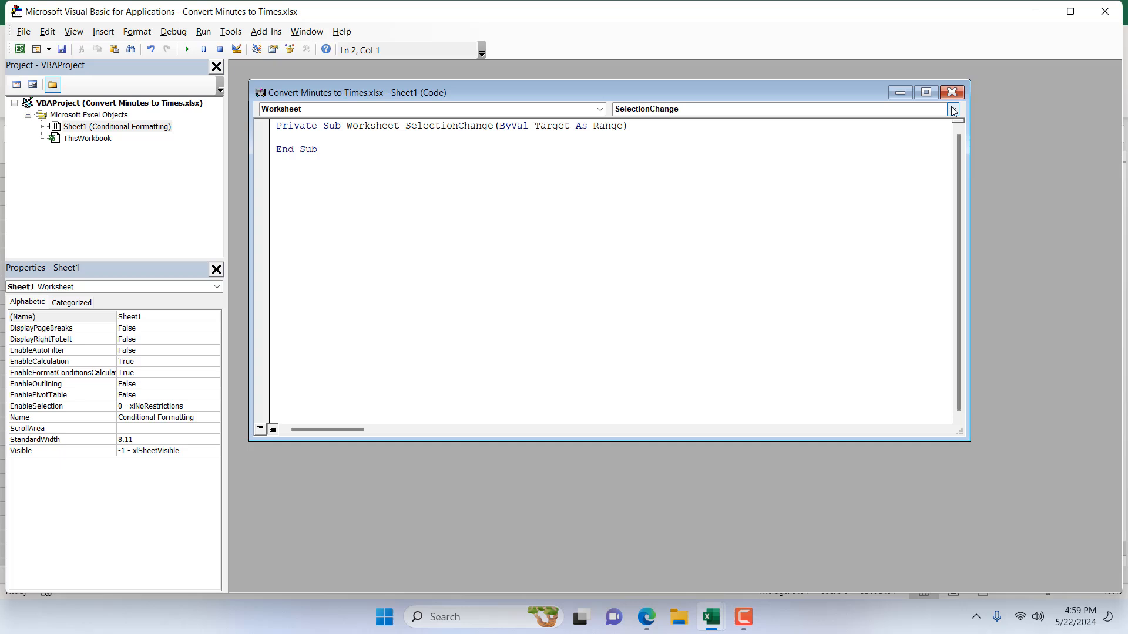
{"action": "left_click", "coordinate": [952, 108]}
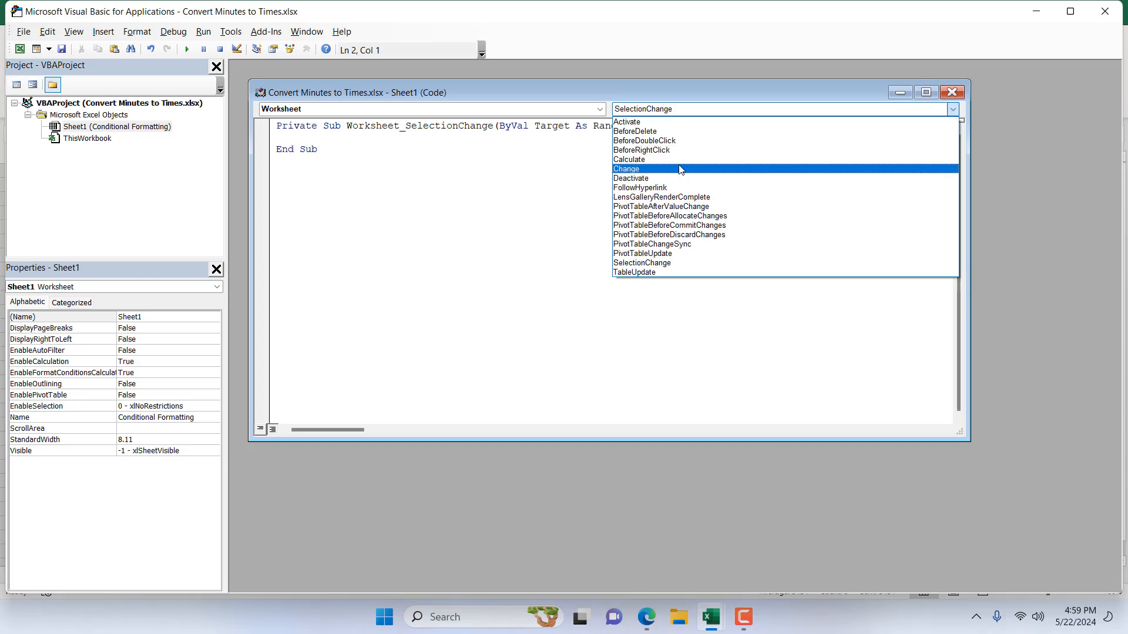
{"action": "left_click", "coordinate": [631, 178]}
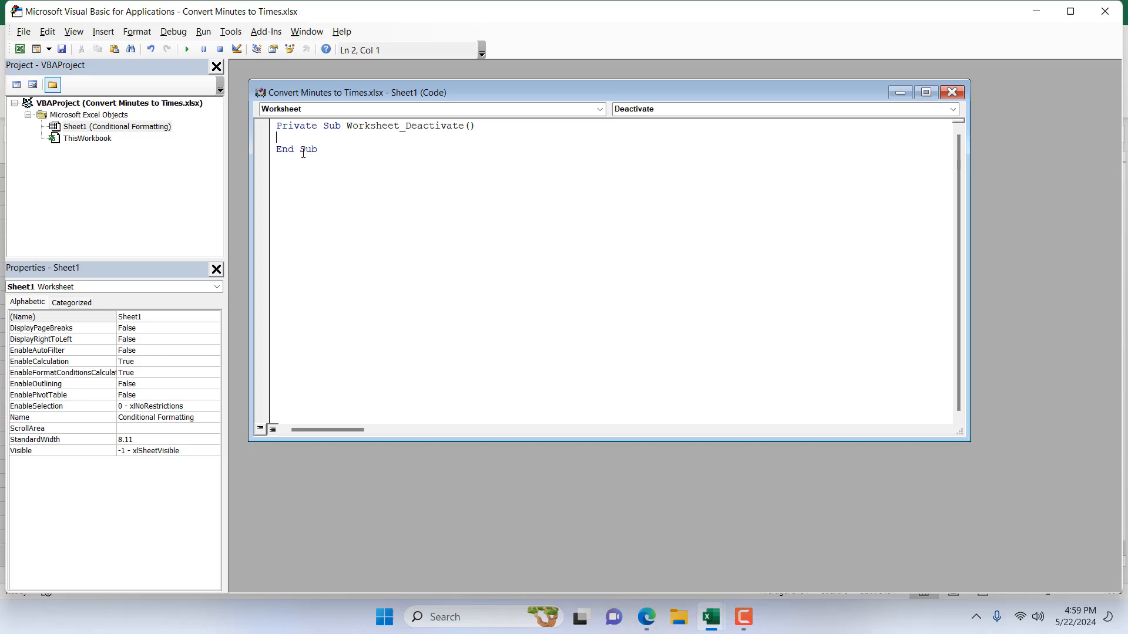
Add Application.CutCopyMode = False to the Deactivate procedure and close the VBA editor
{"action": "type", "text": "App"}
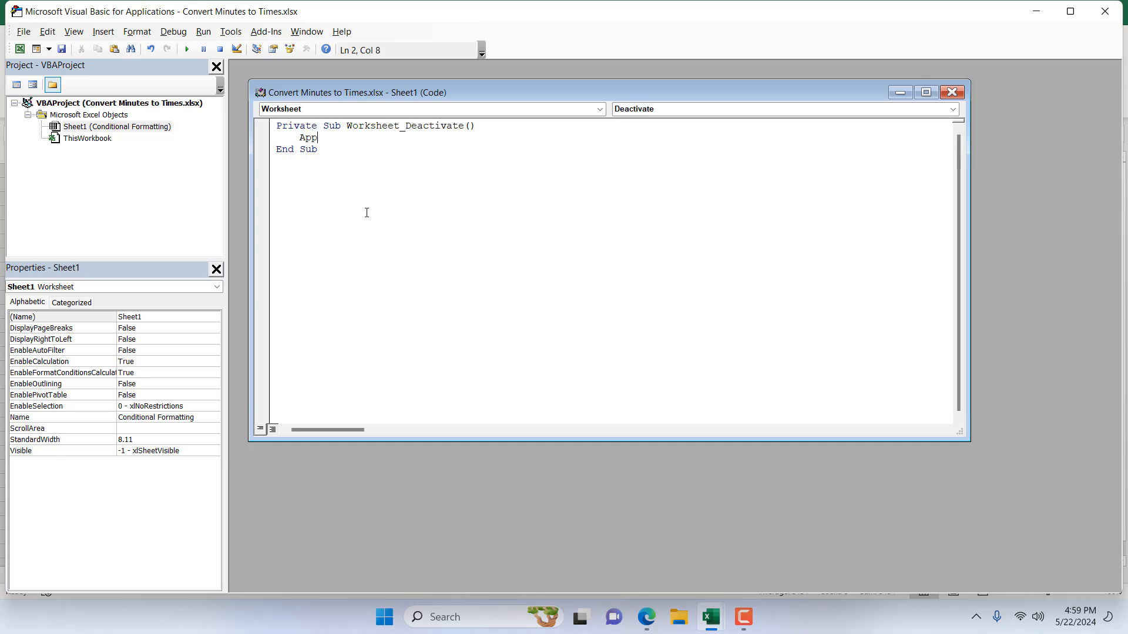
{"action": "type", "text": "lication"}
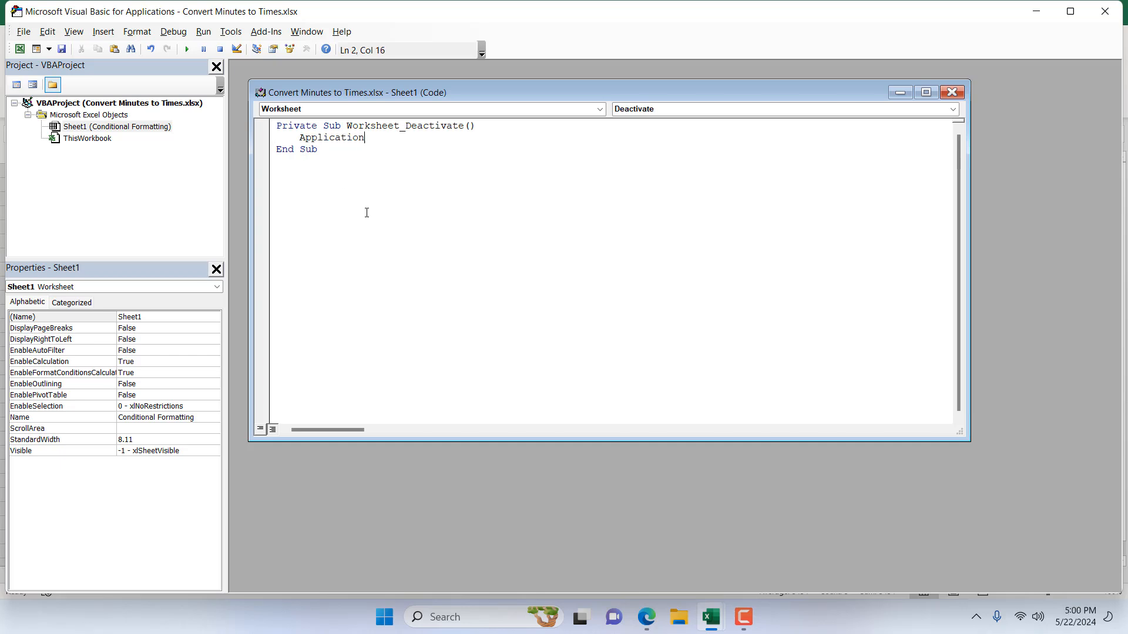
{"action": "type", "text": ".CutCopyMode ="}
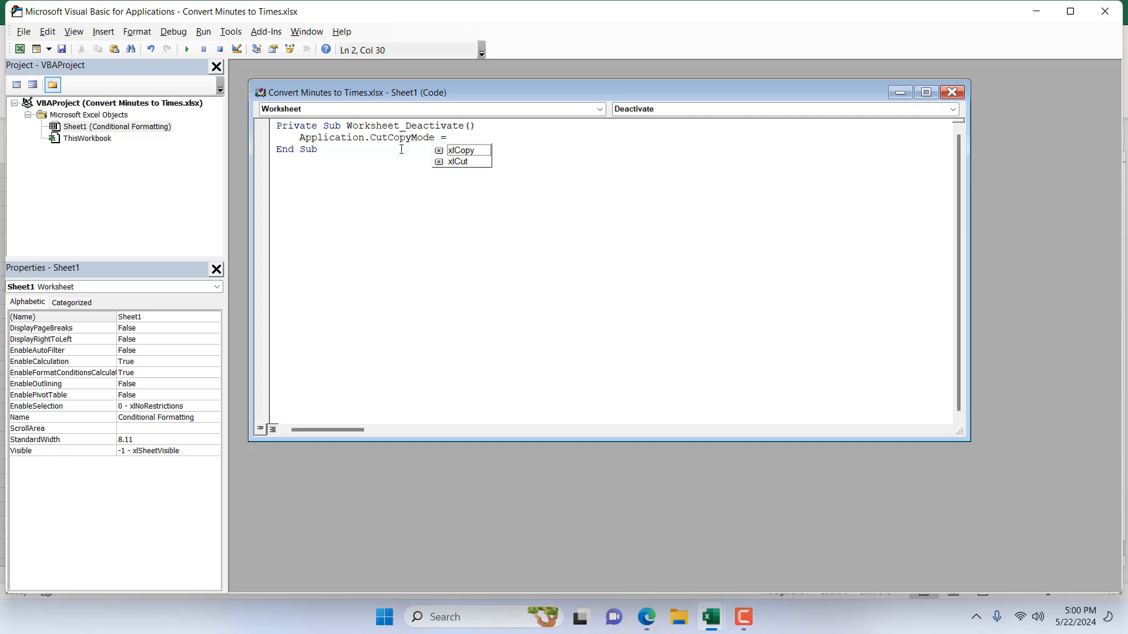
{"action": "type", "text": "False"}
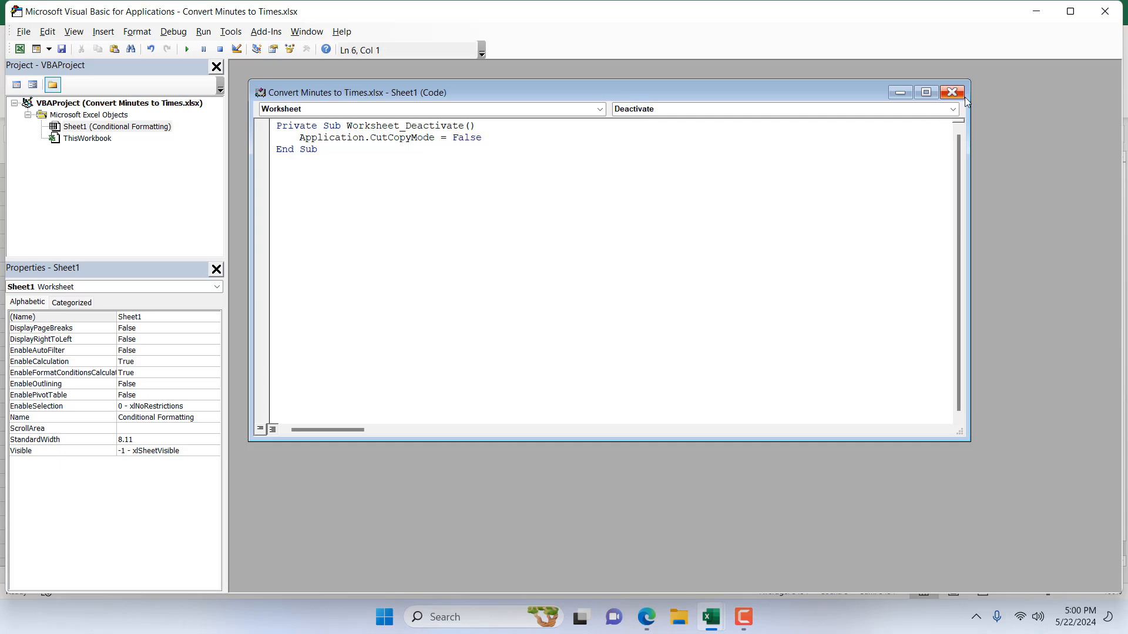
{"action": "left_click", "coordinate": [951, 92]}
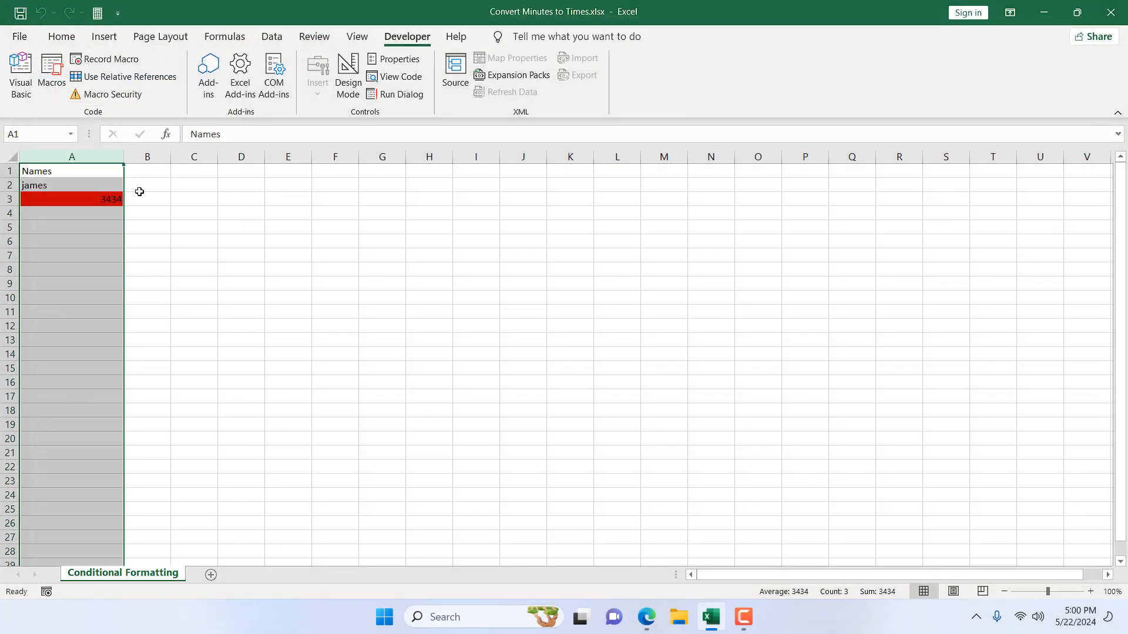
{"action": "left_click", "coordinate": [19, 36]}
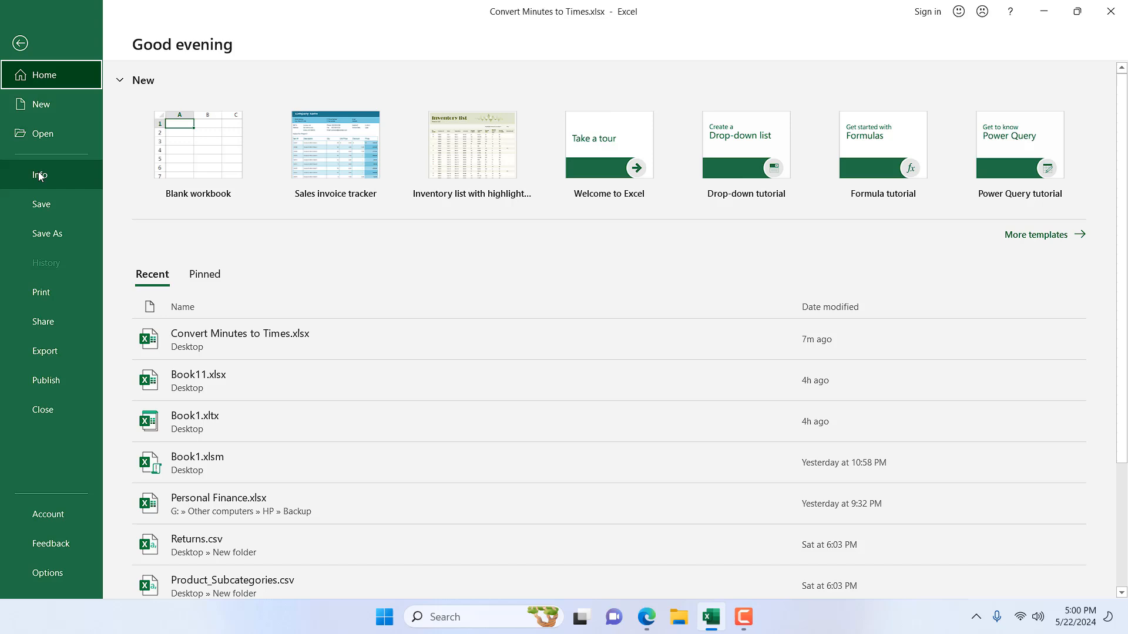
{"action": "mouse_move", "coordinate": [48, 233]}
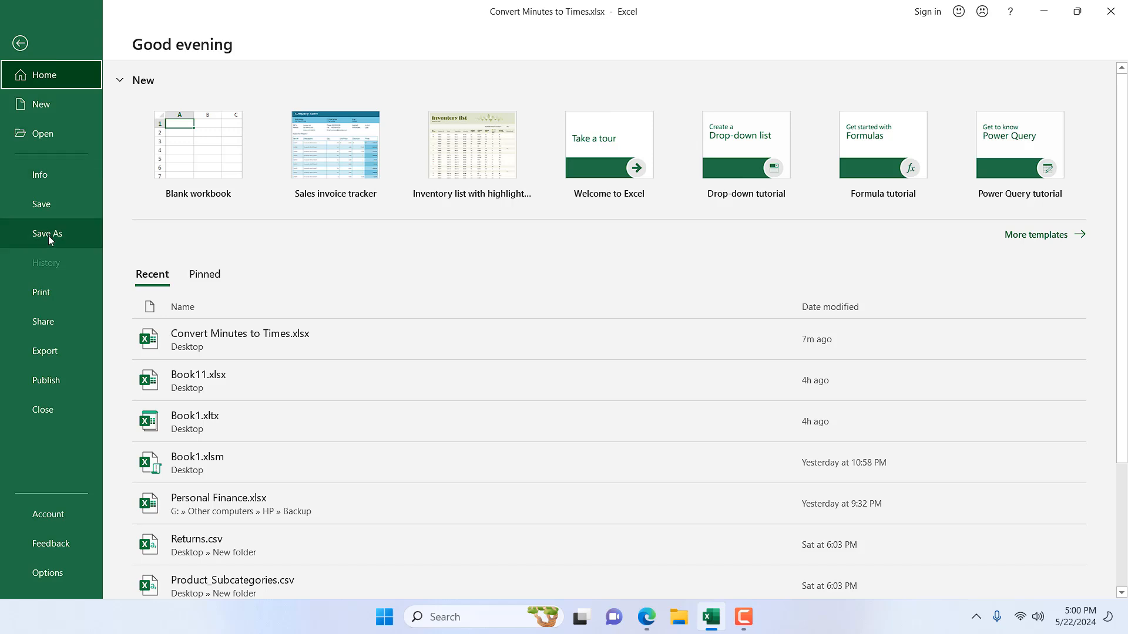
Start Save As to save the workbook in a different file format
{"action": "left_click", "coordinate": [49, 234]}
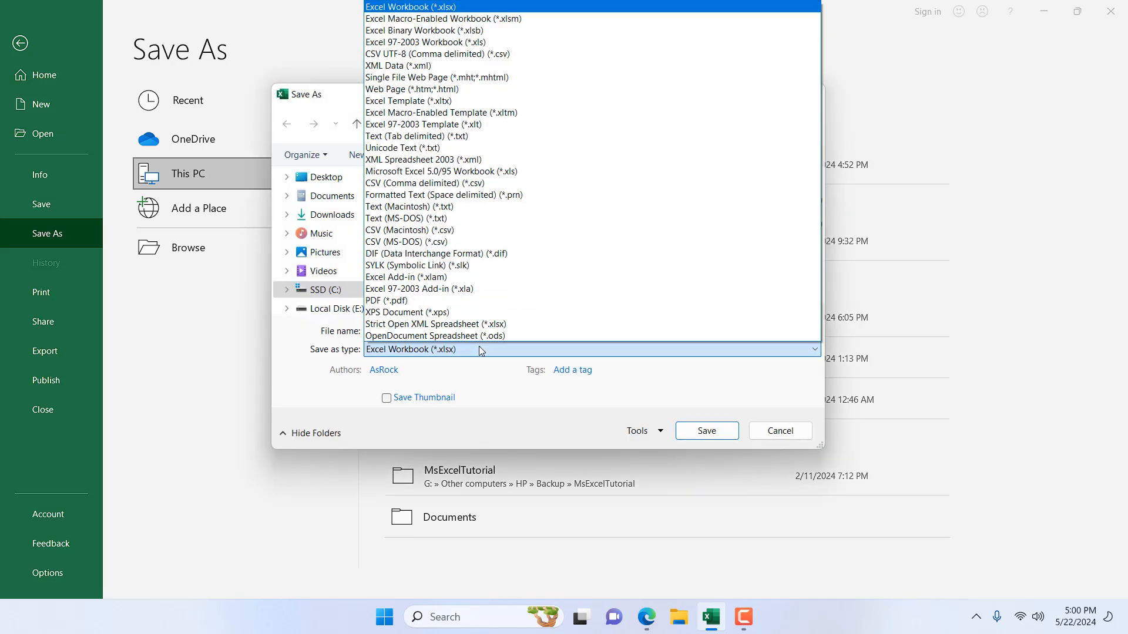
{"action": "mouse_move", "coordinate": [429, 19]}
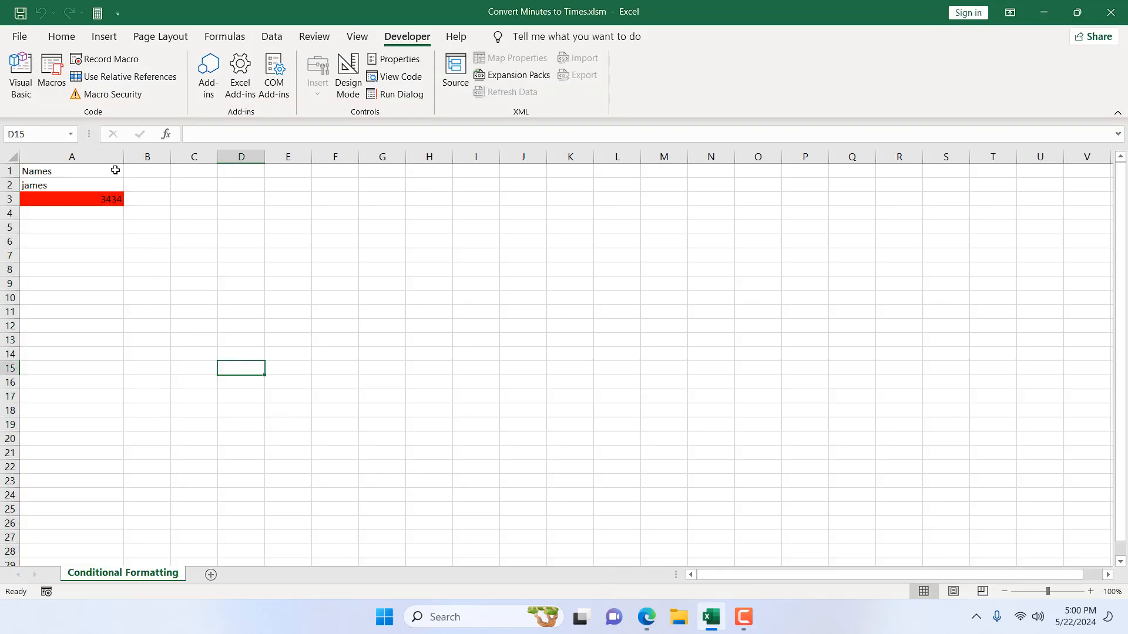
Copy column A, try pasting it into Sheet4, then return to the Conditional Formatting sheet
{"action": "left_click", "coordinate": [62, 36]}
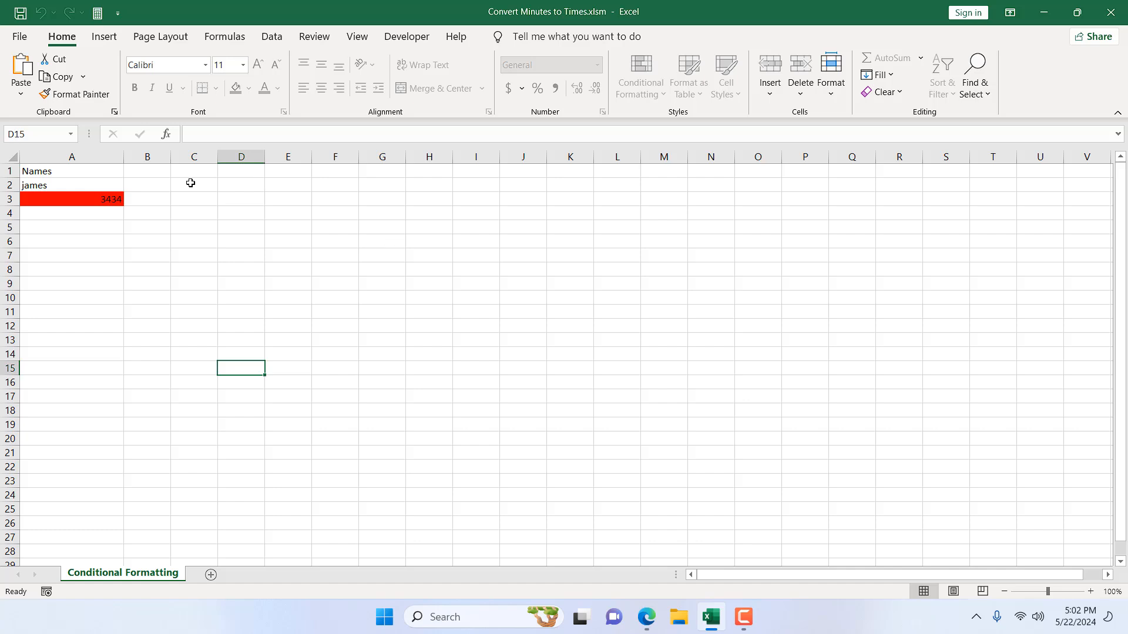
{"action": "right_click", "coordinate": [71, 157]}
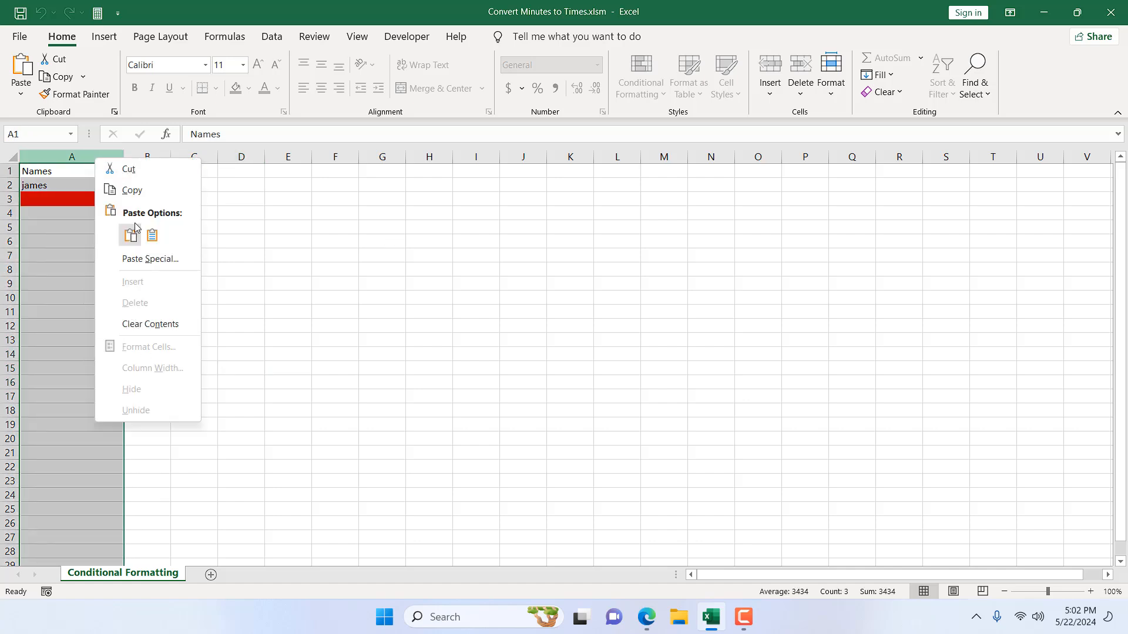
{"action": "left_click", "coordinate": [132, 235]}
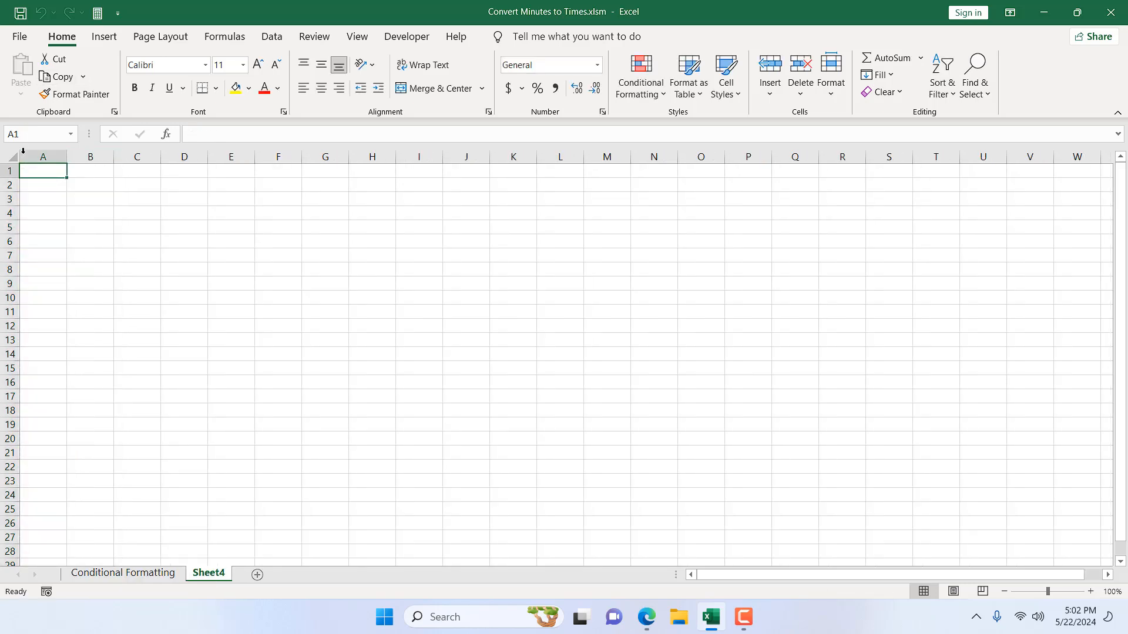
{"action": "right_click", "coordinate": [42, 170]}
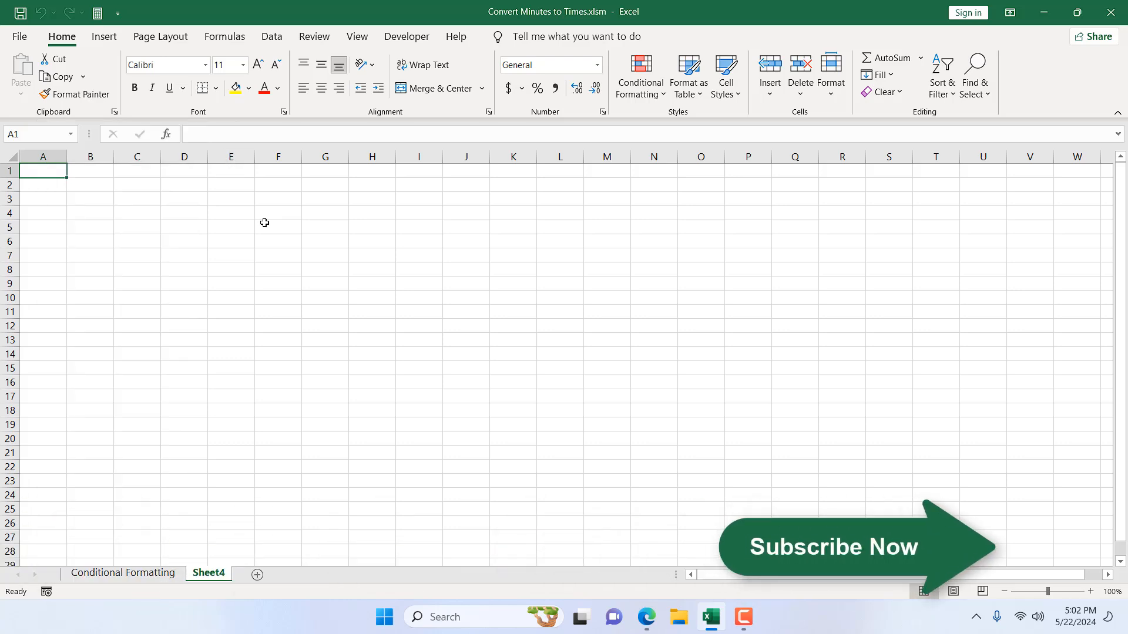
{"action": "left_click", "coordinate": [122, 573]}
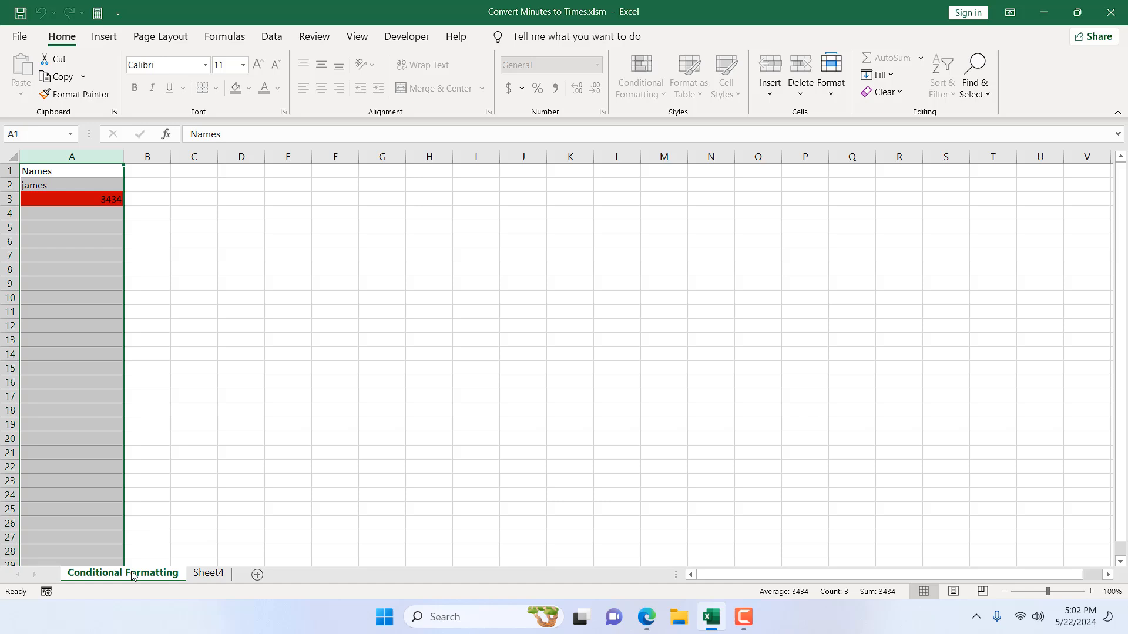
{"action": "mouse_move", "coordinate": [271, 221]}
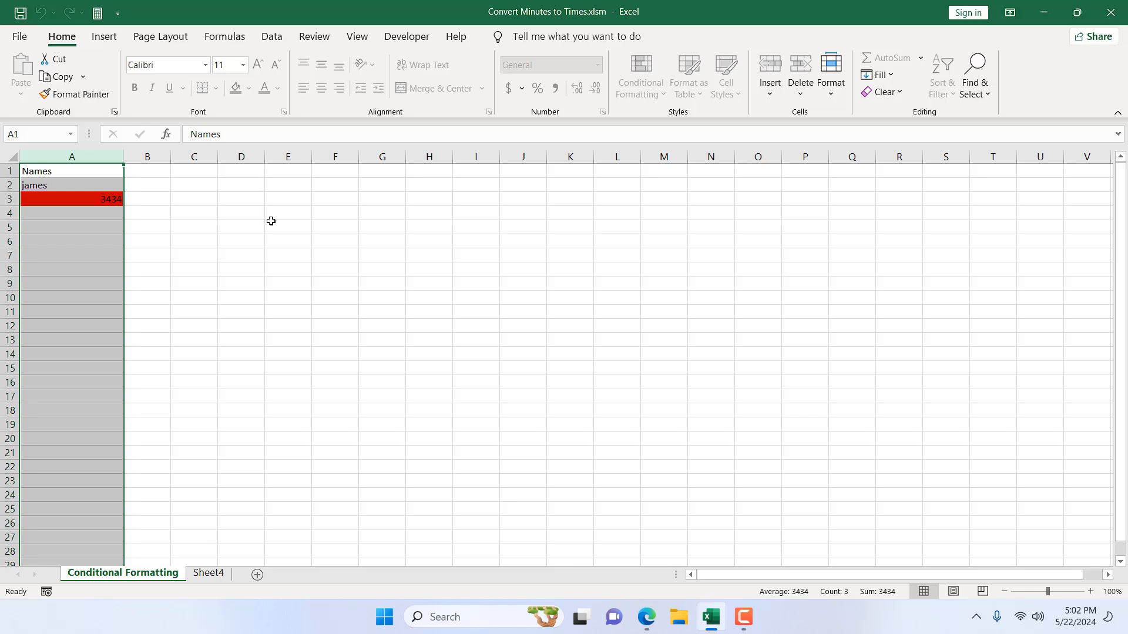